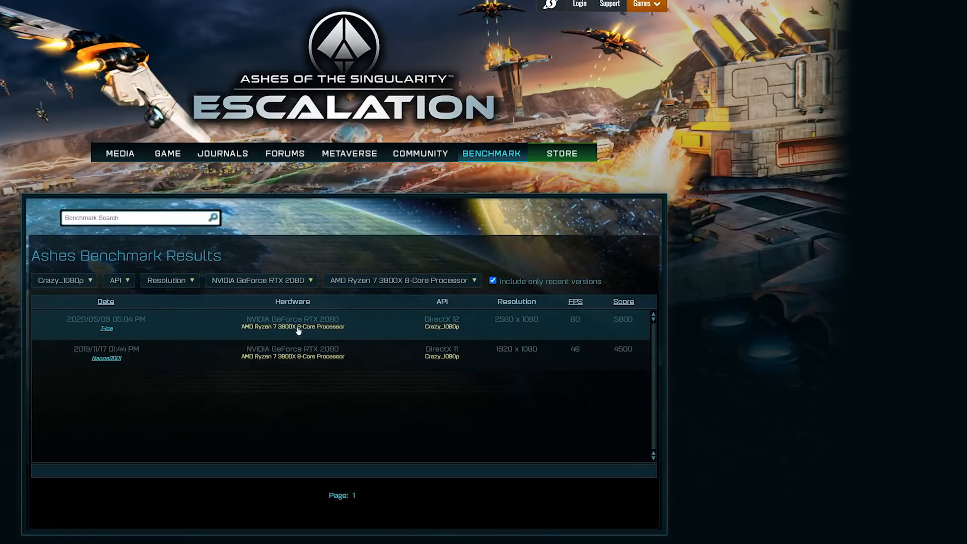
pyautogui.click(106, 323)
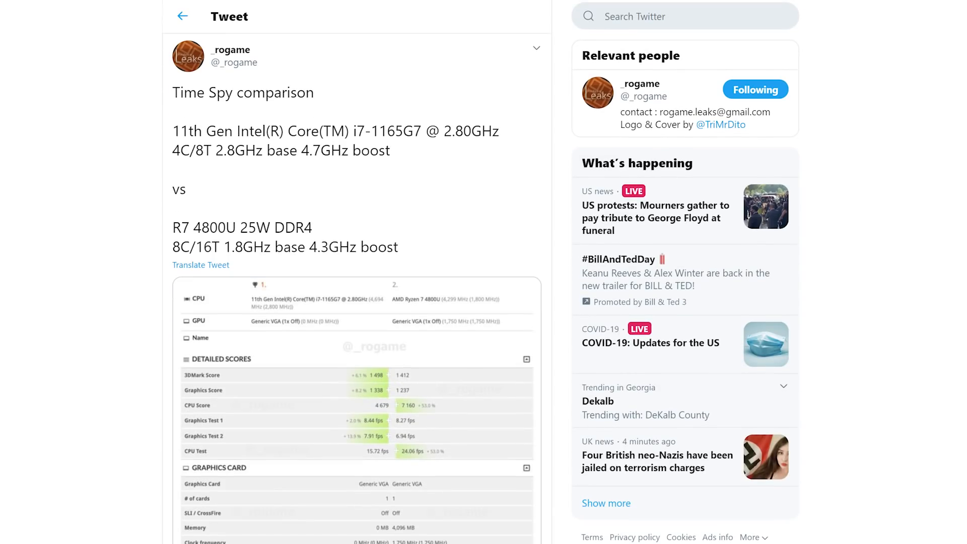
pyautogui.click(355, 407)
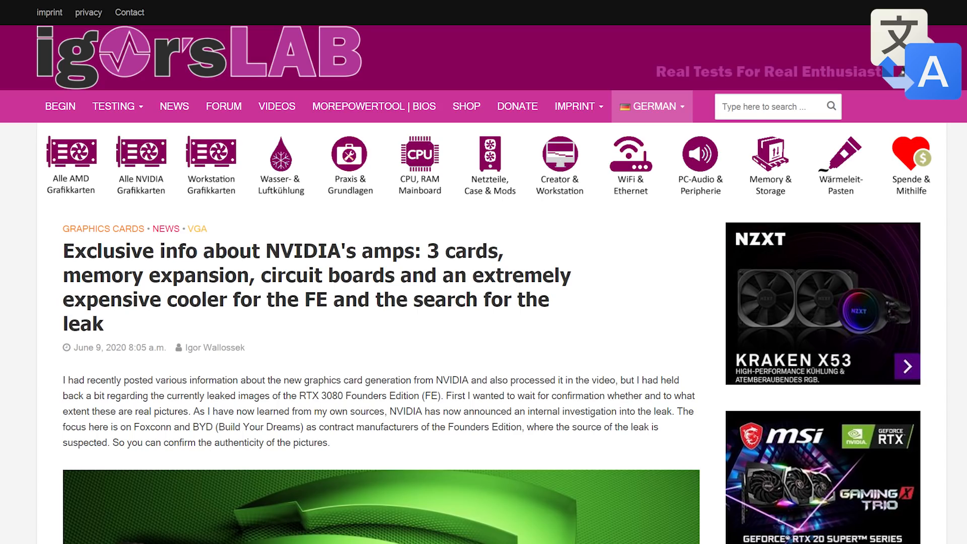
pyautogui.scroll(-3)
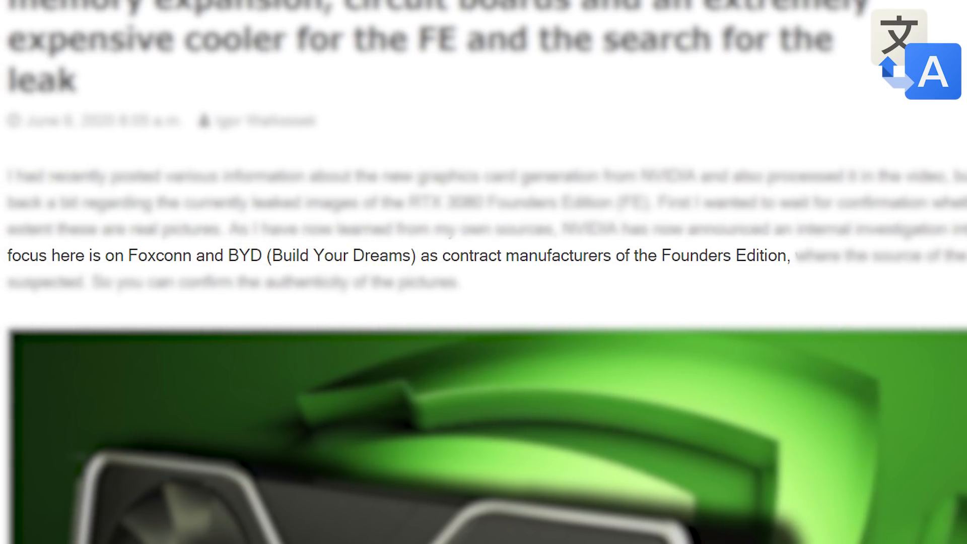
pyautogui.scroll(-3)
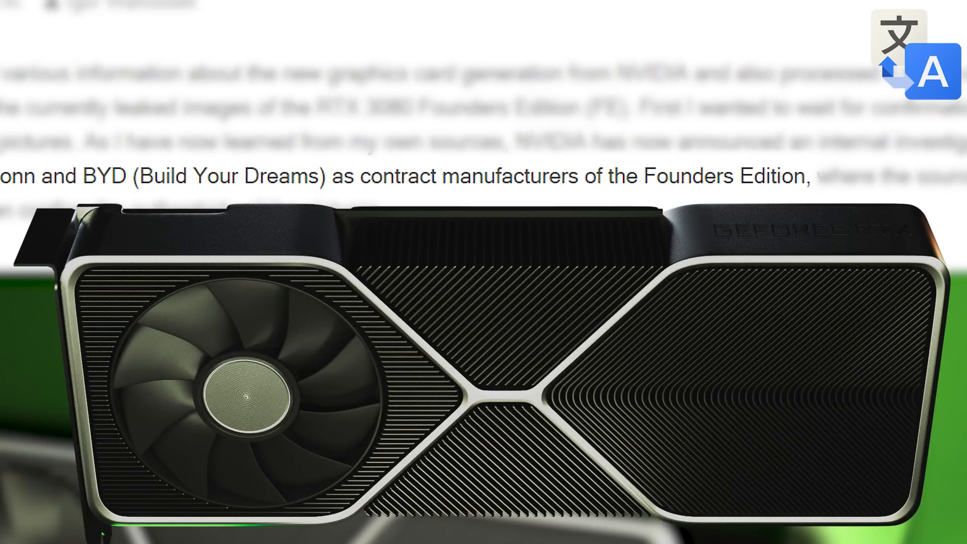
pyautogui.scroll(-3)
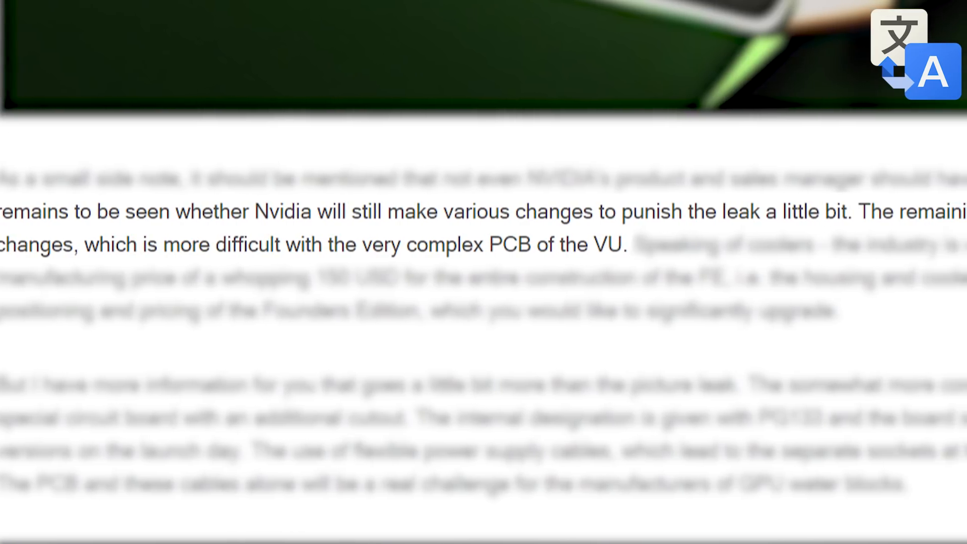
pyautogui.hscroll(3)
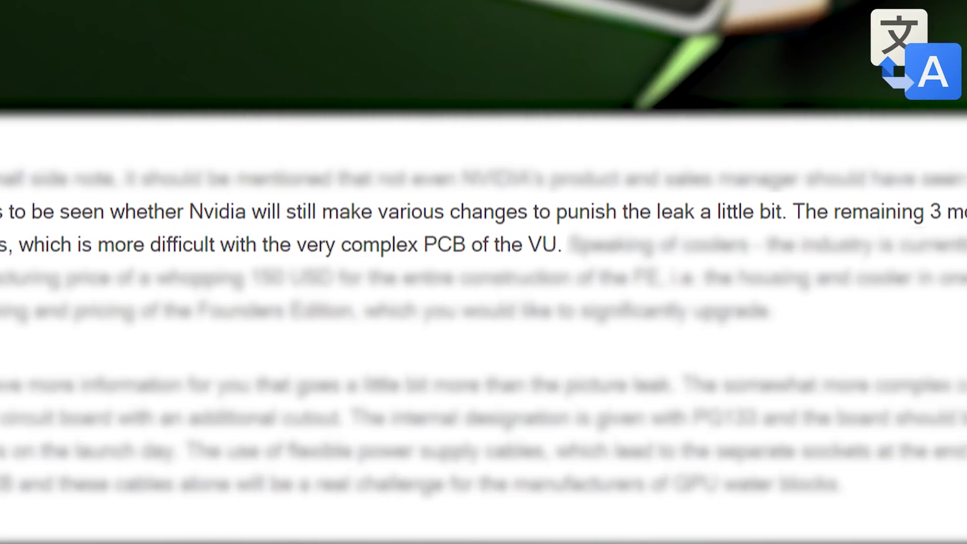
pyautogui.hscroll(3)
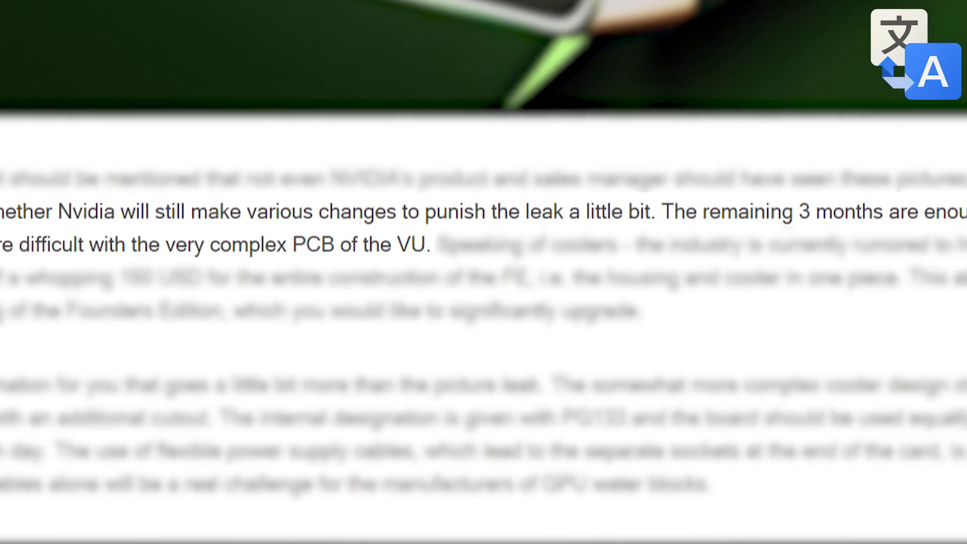
pyautogui.scroll(3)
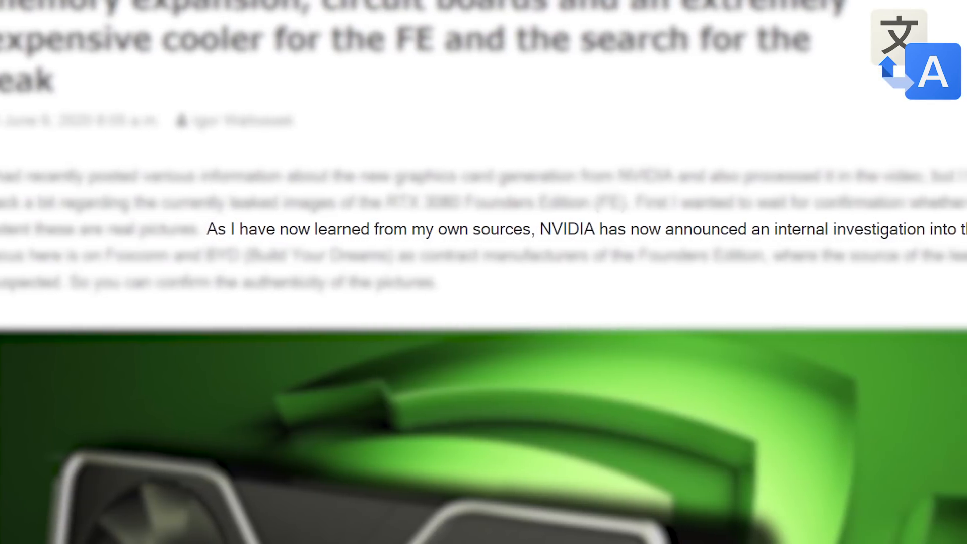
pyautogui.scroll(-3)
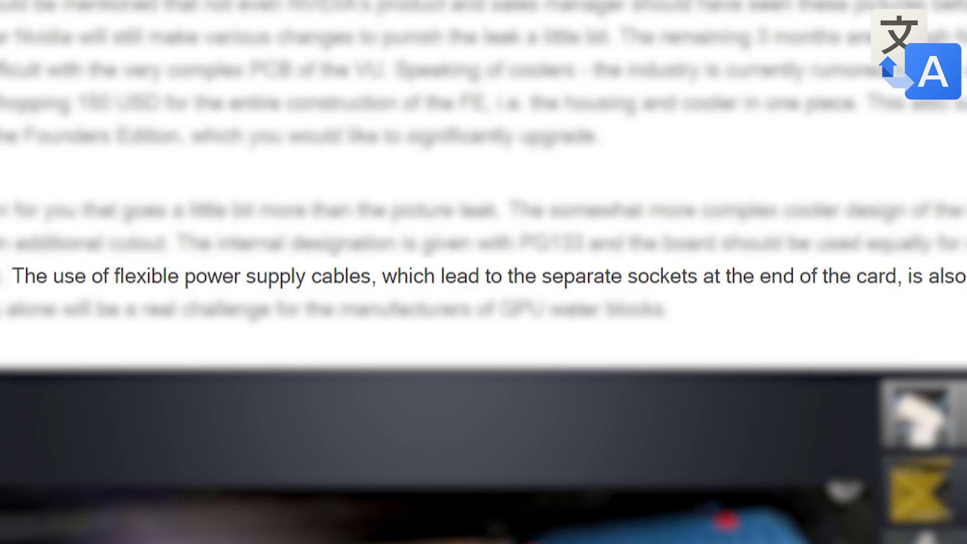
pyautogui.scroll(-3)
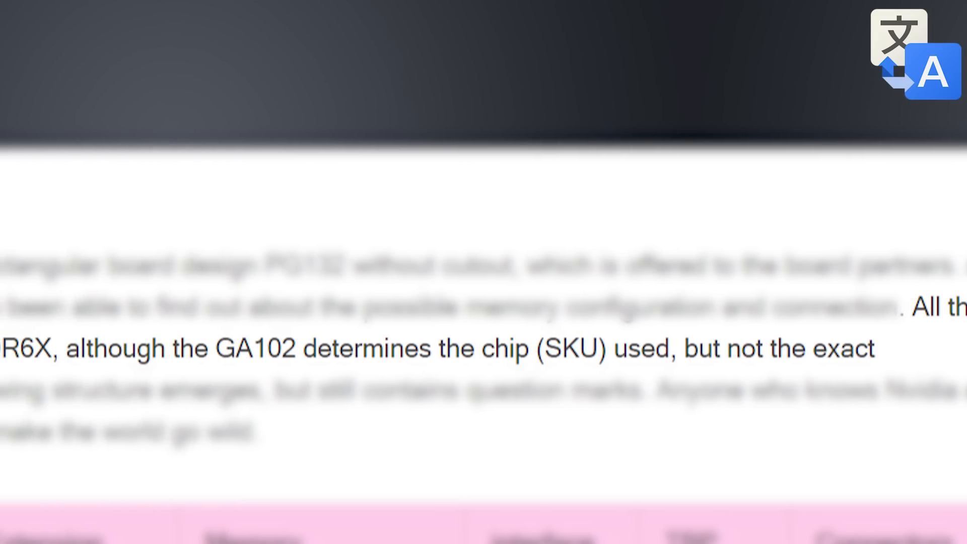
pyautogui.scroll(3)
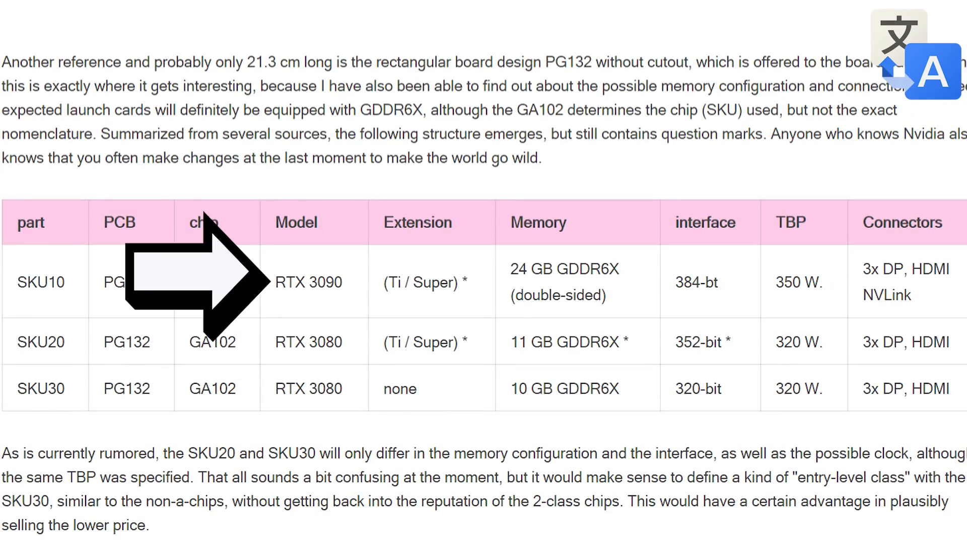
pyautogui.moveTo(302, 282)
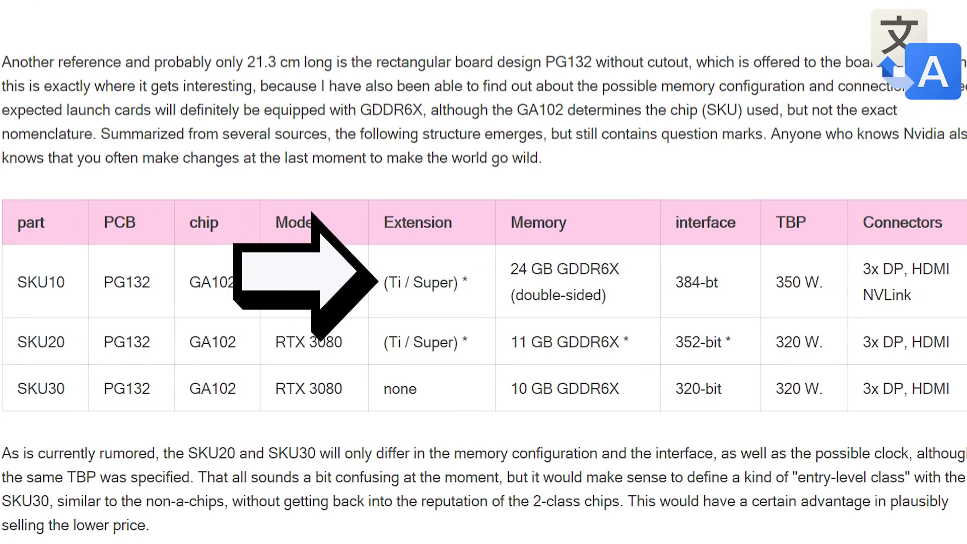
pyautogui.moveTo(314, 351)
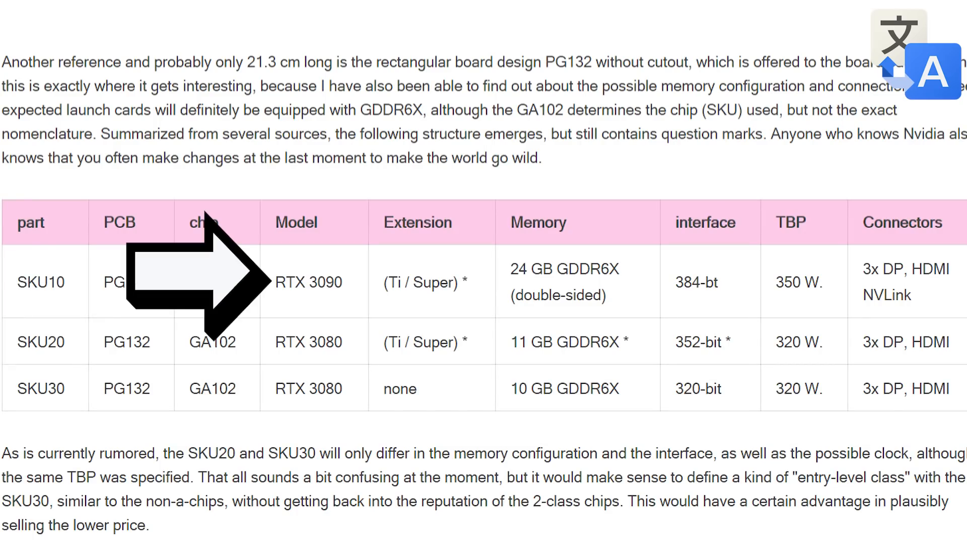
pyautogui.moveTo(259, 278)
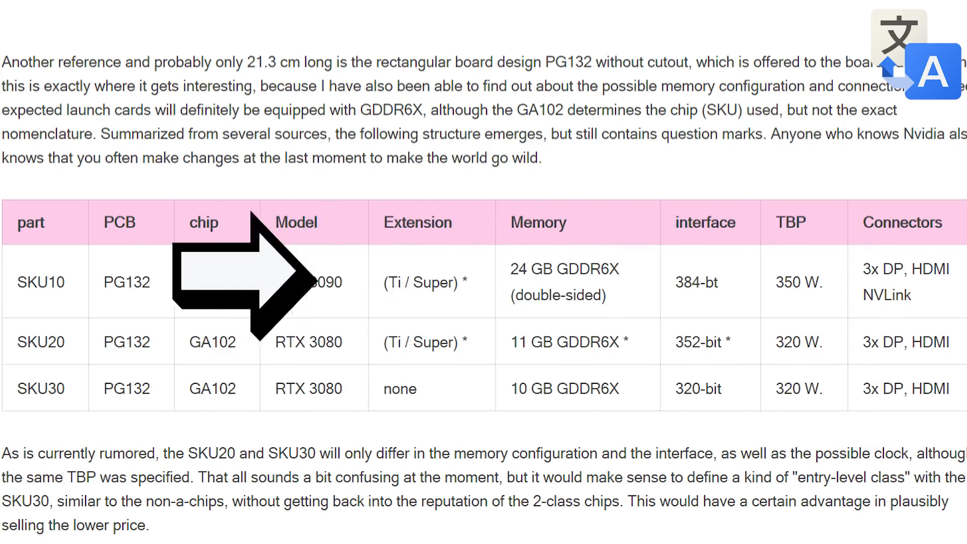
pyautogui.moveTo(425, 281)
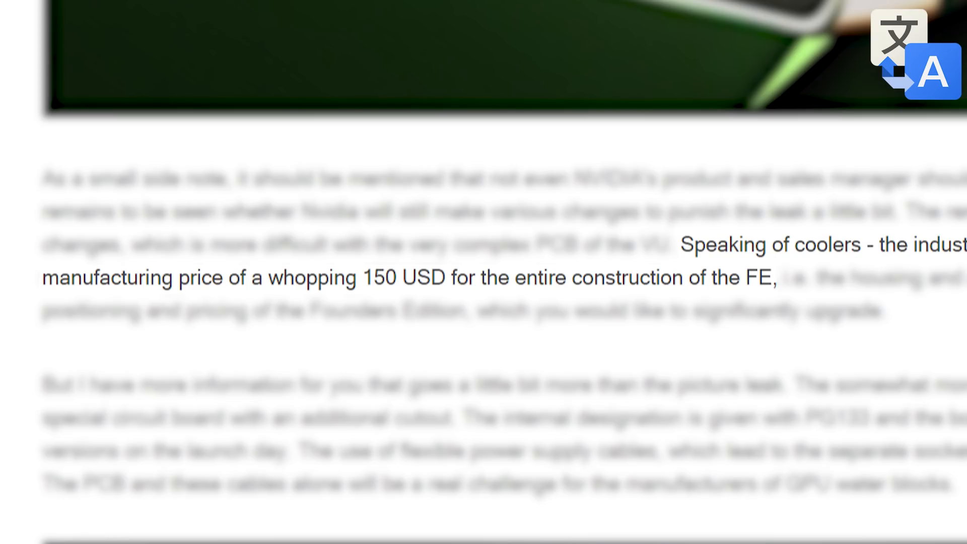
pyautogui.scroll(-3)
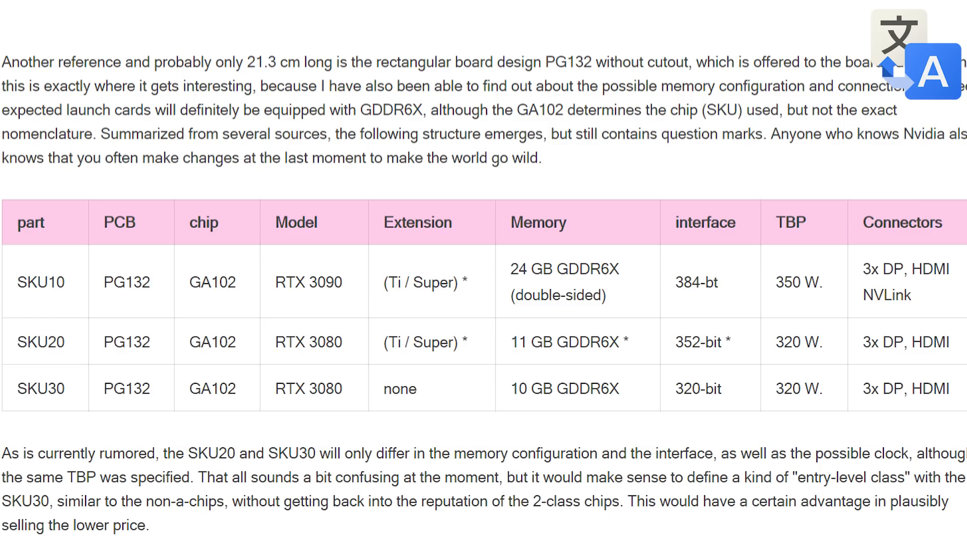